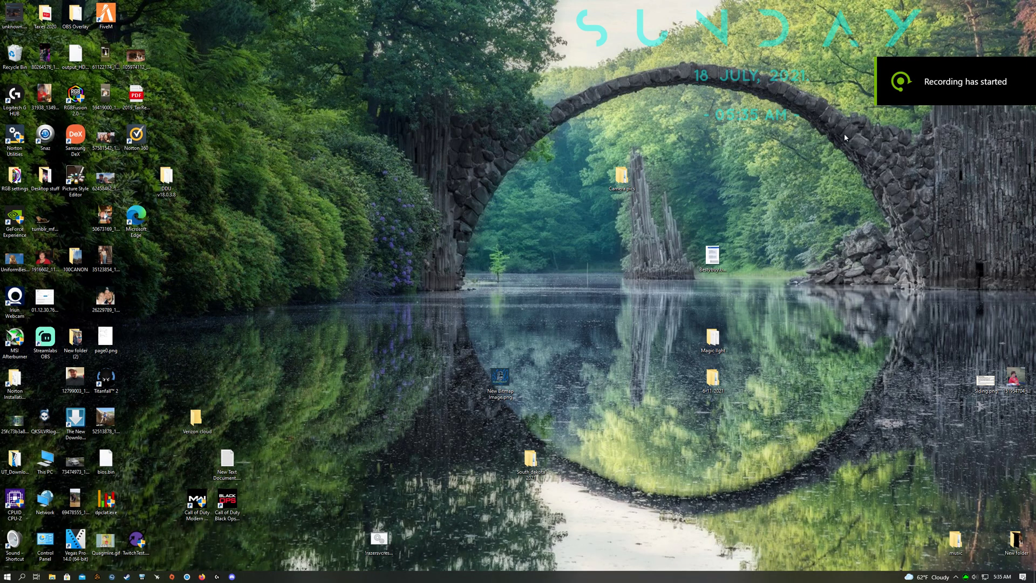
mouse_move(705, 225)
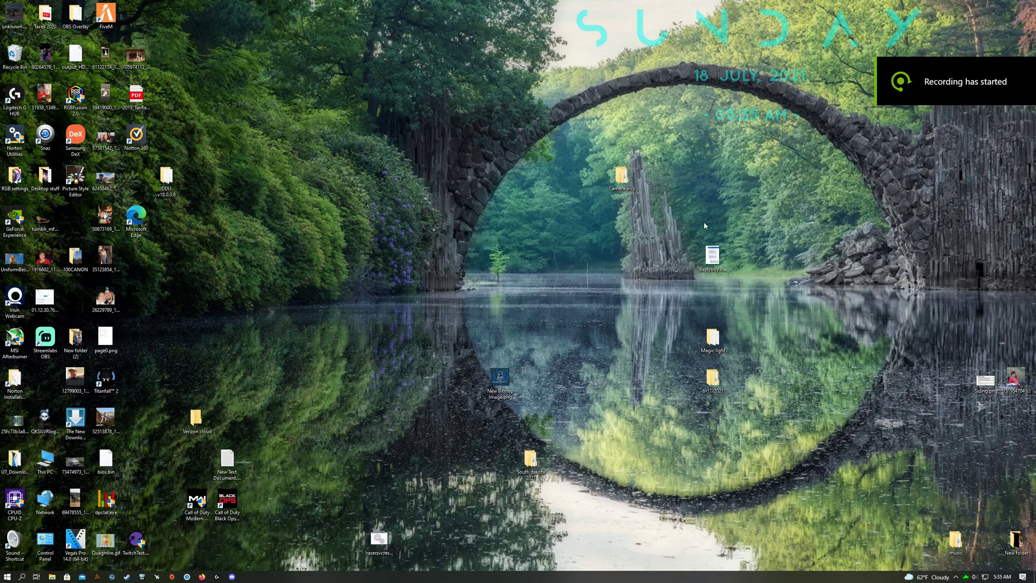
mouse_move(572, 265)
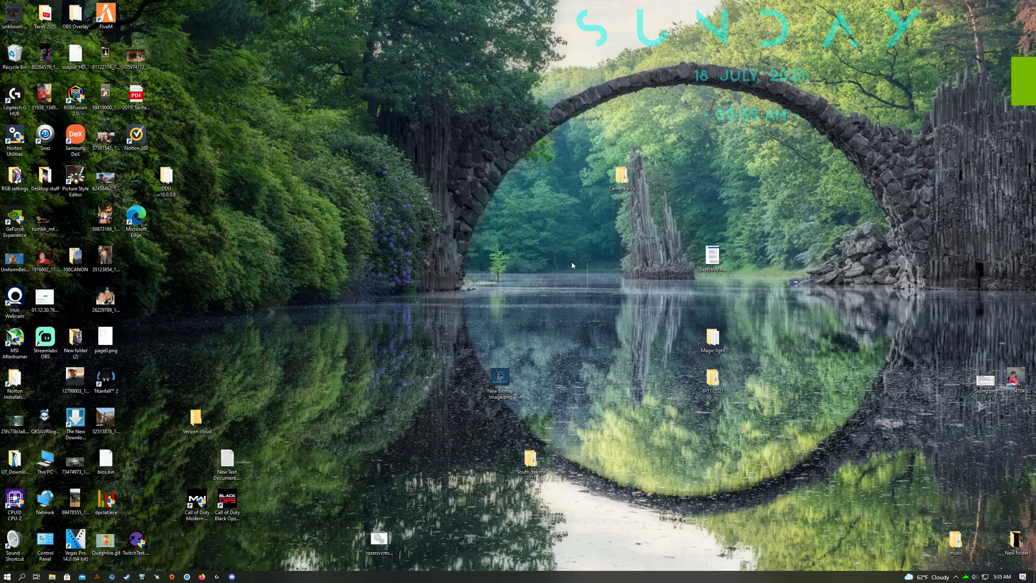
mouse_move(589, 260)
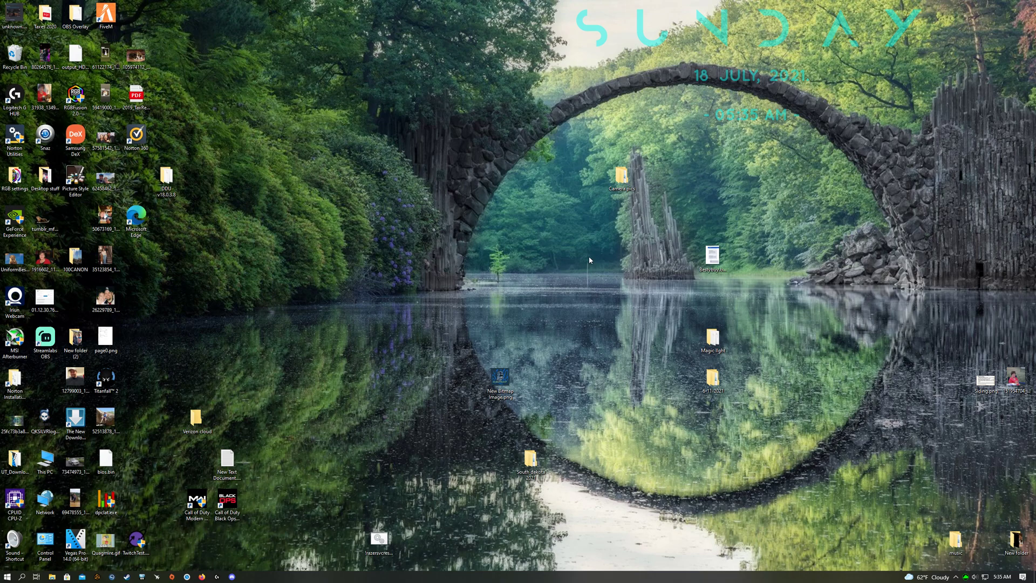
mouse_move(617, 276)
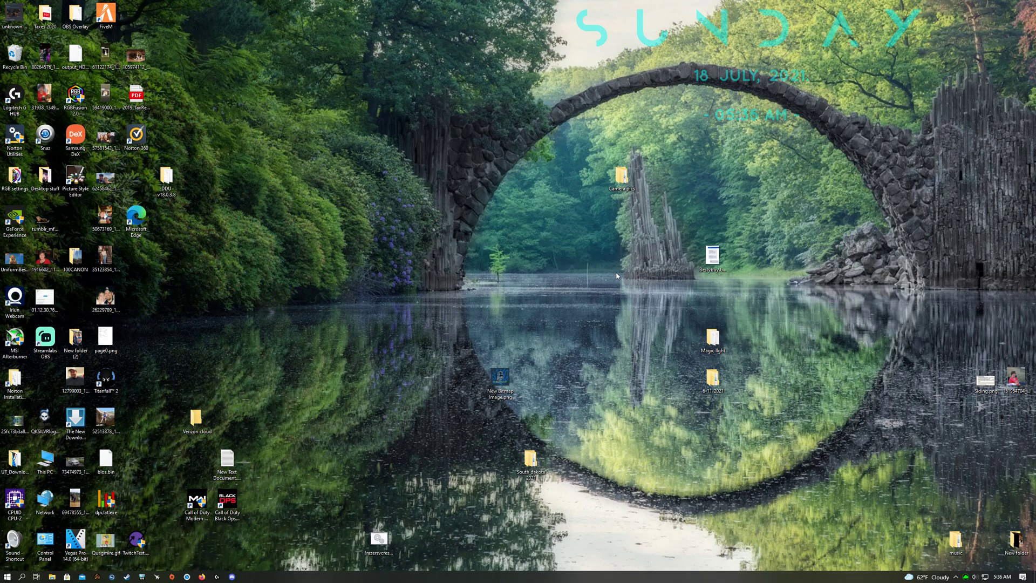
mouse_move(91, 567)
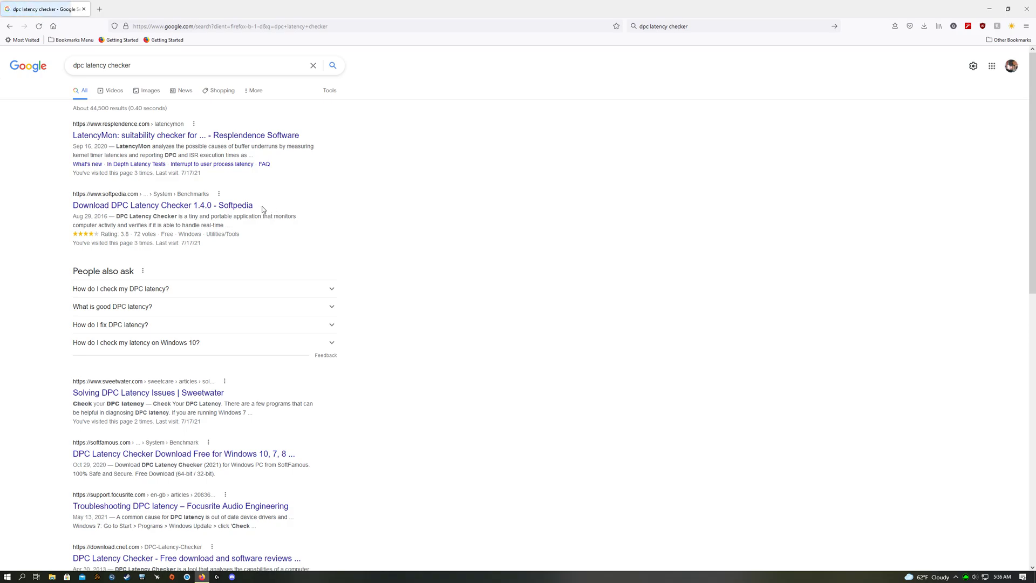
Start the DPC Latency Checker download from Softpedia's Secure Download (US) location.
click(136, 205)
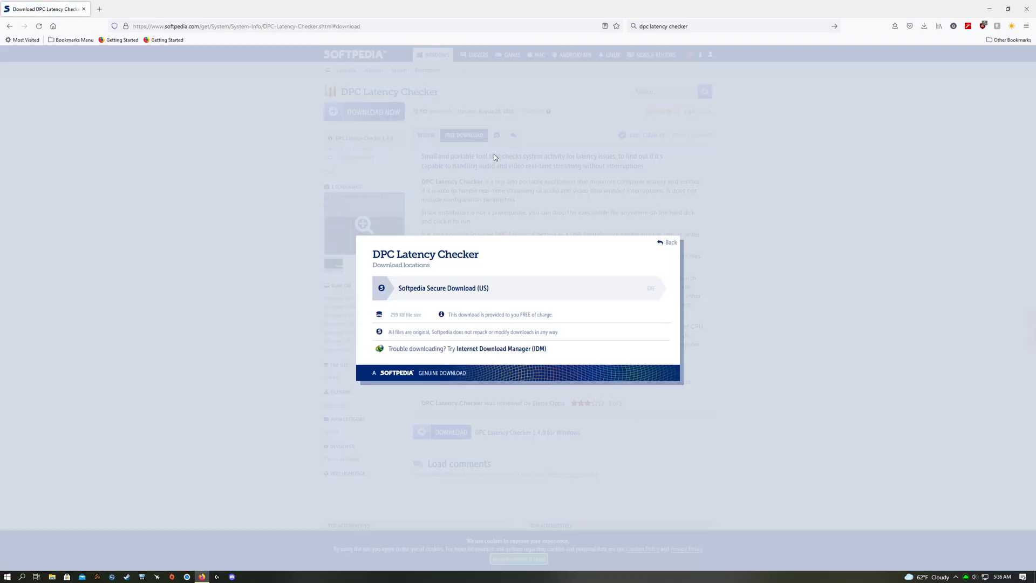
click(443, 287)
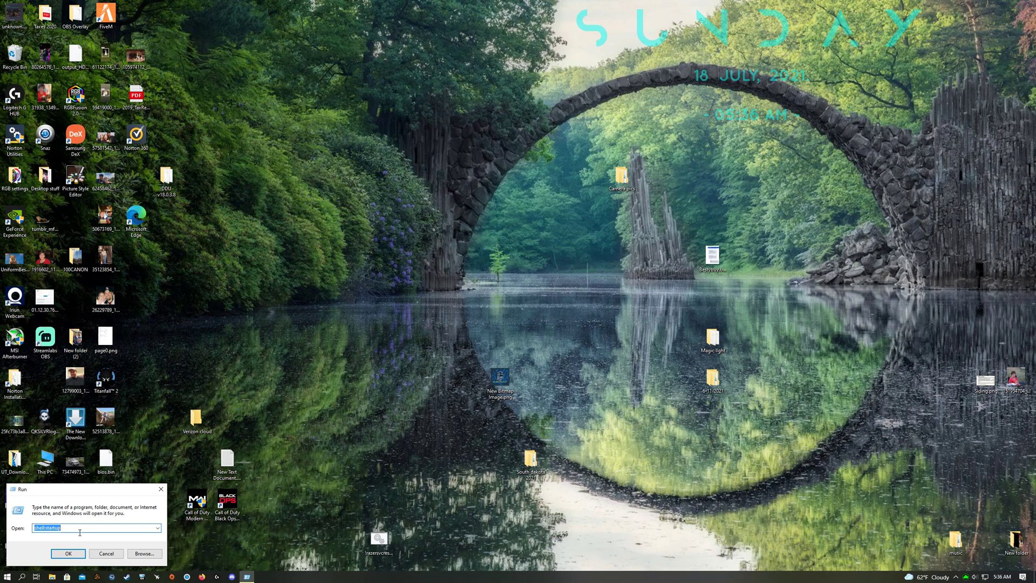
Launch the Local Group Policy Editor by running gpedit.msc from the Run dialog.
text(gpedit)
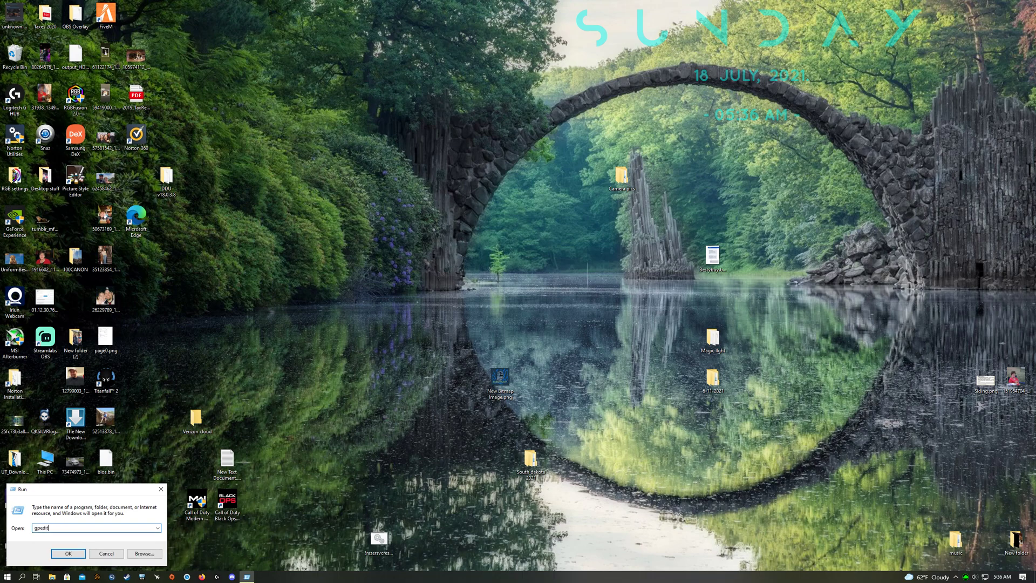
click(67, 552)
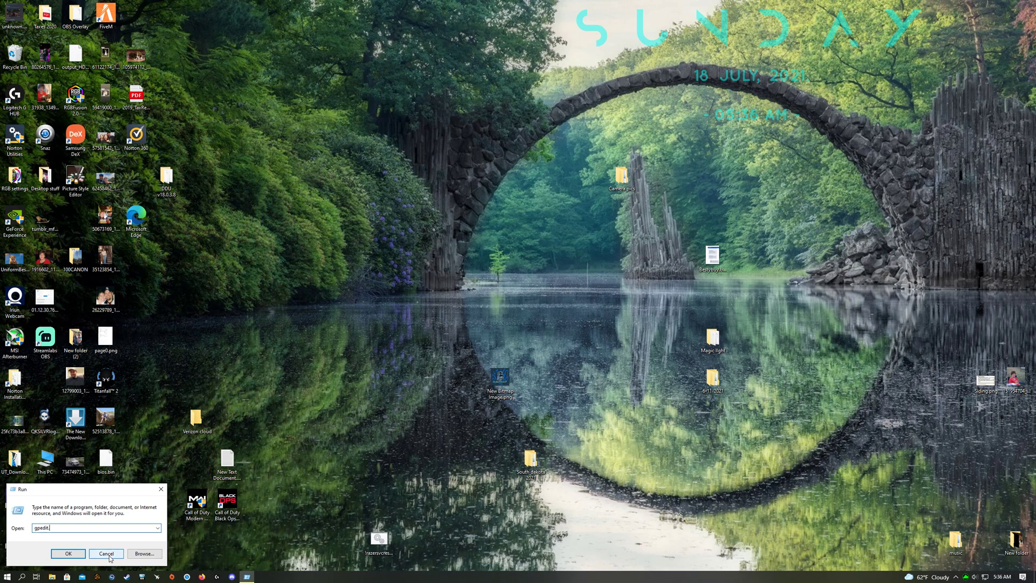
click(69, 552)
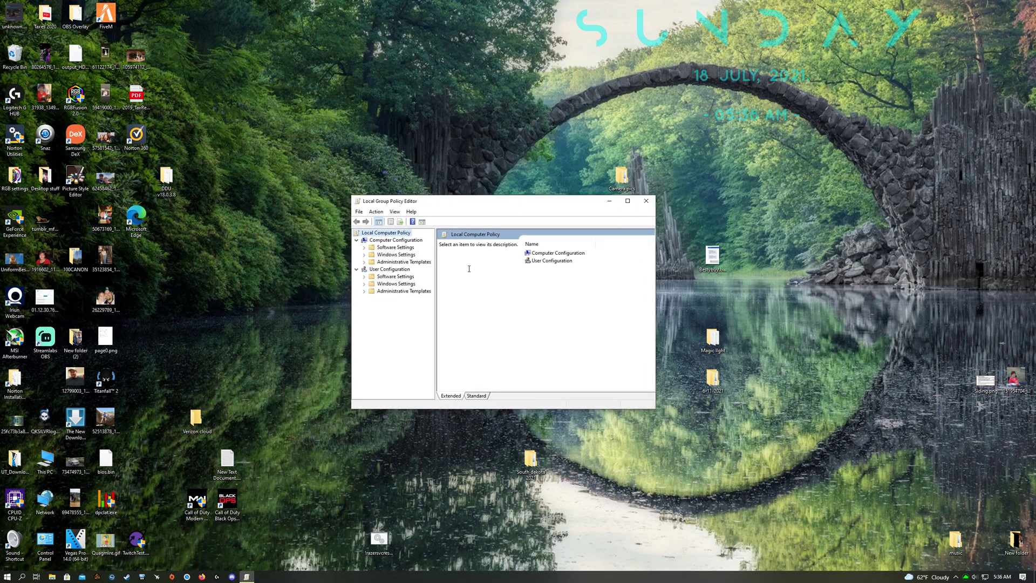
mouse_move(134, 477)
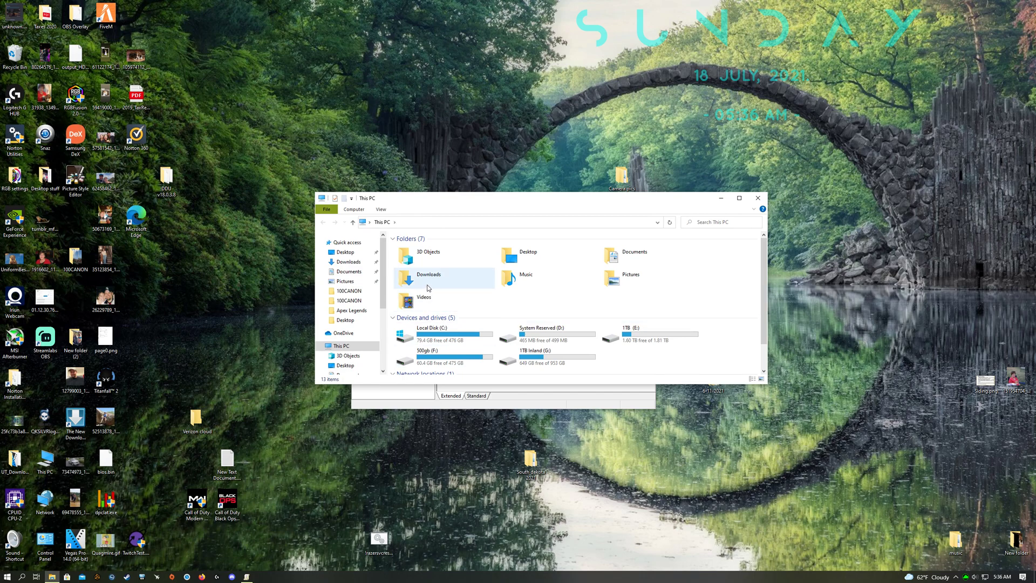
mouse_move(467, 332)
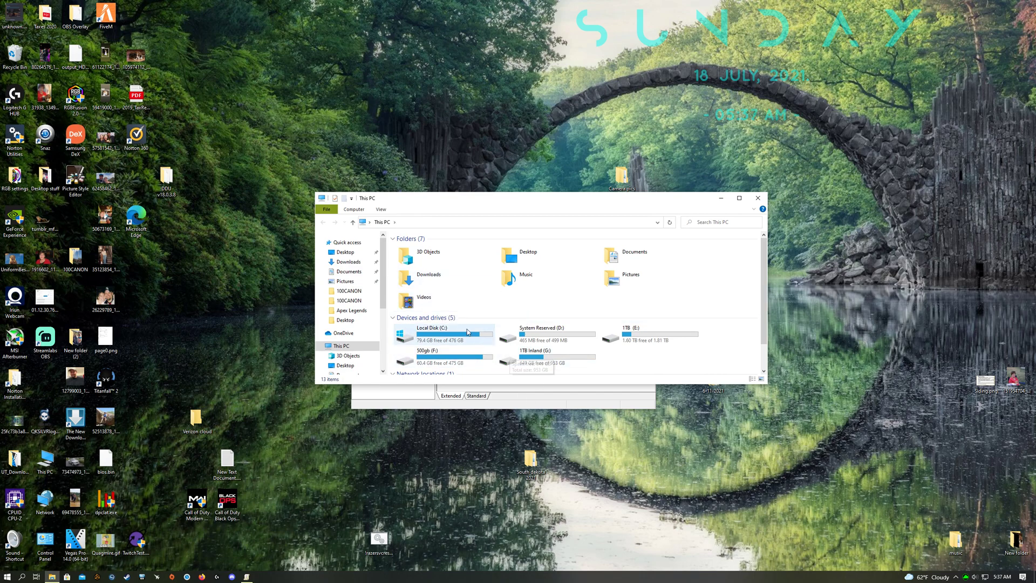
Browse Local Disk (C:) > Program Files and look inside the DPC Latency checker folder.
click(443, 334)
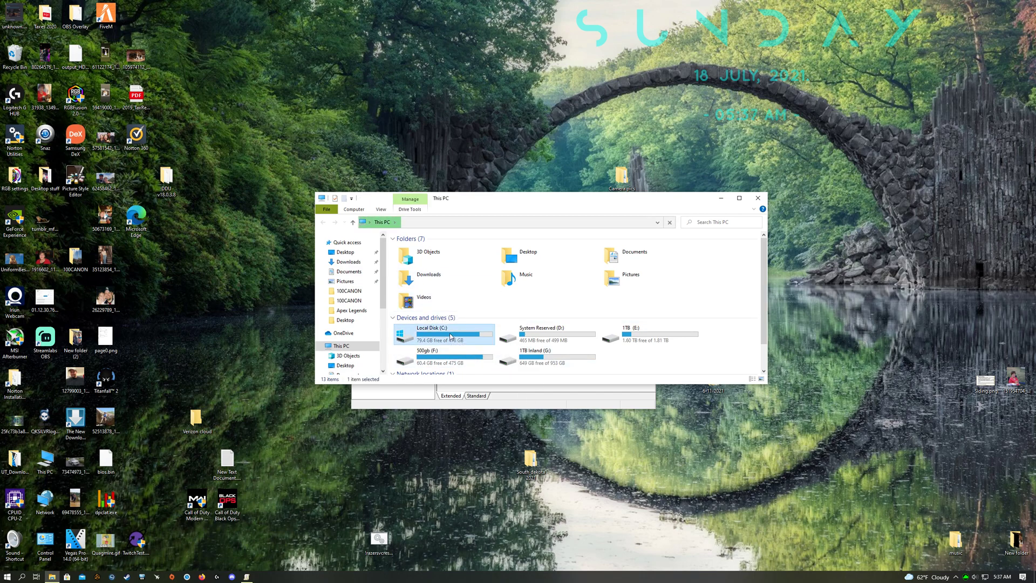
double_click(432, 334)
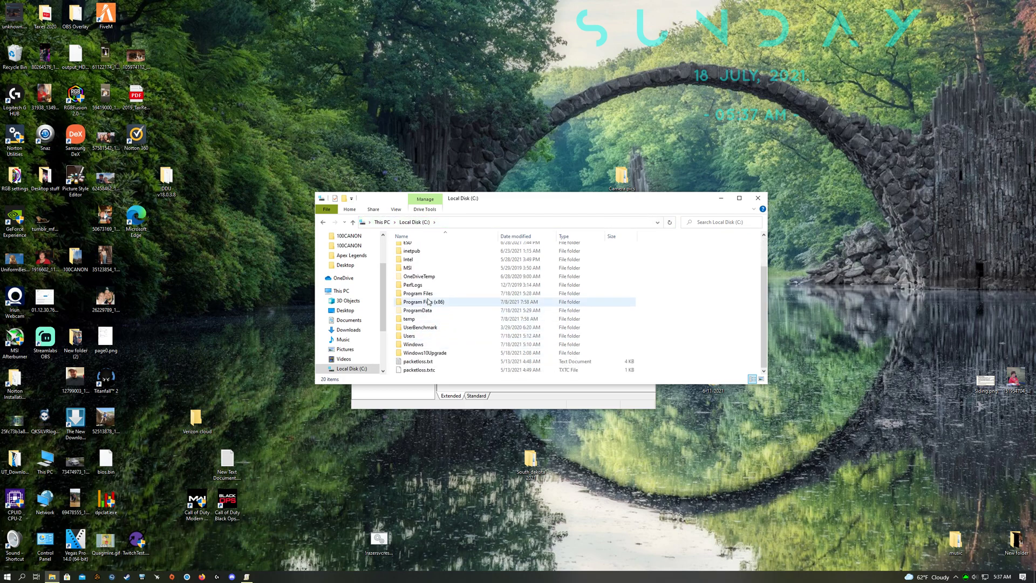
double_click(417, 294)
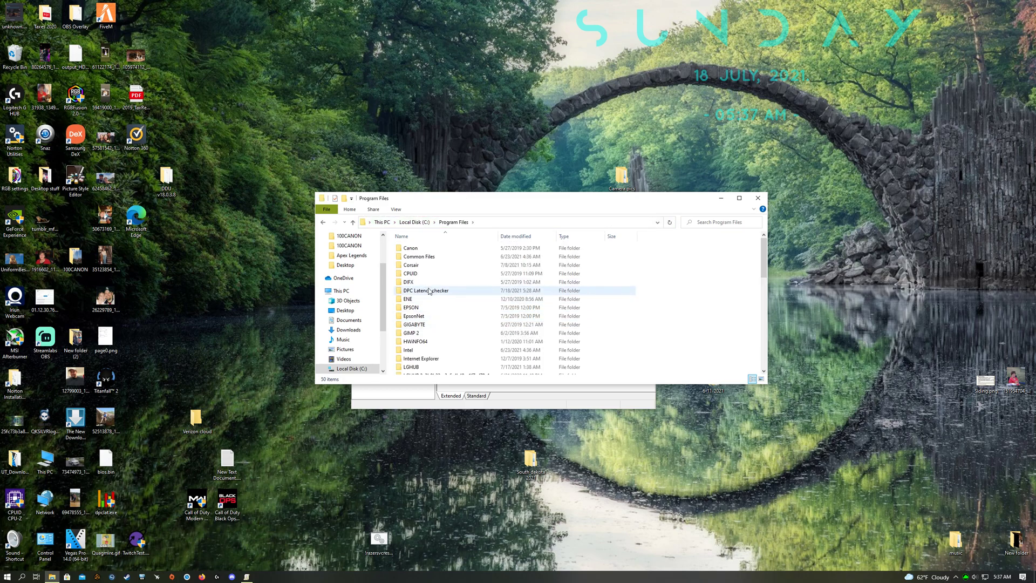
mouse_move(432, 291)
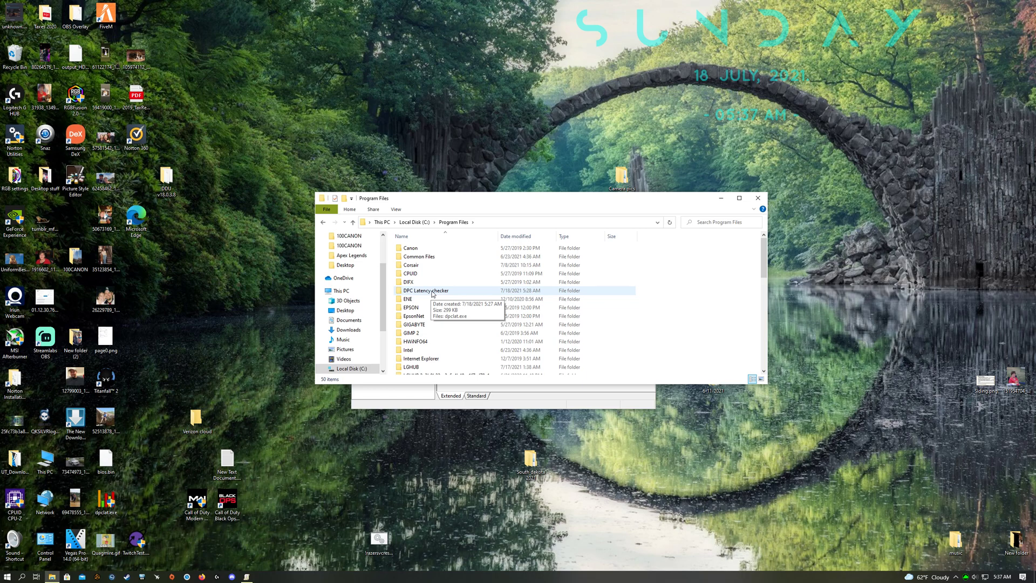
mouse_move(625, 199)
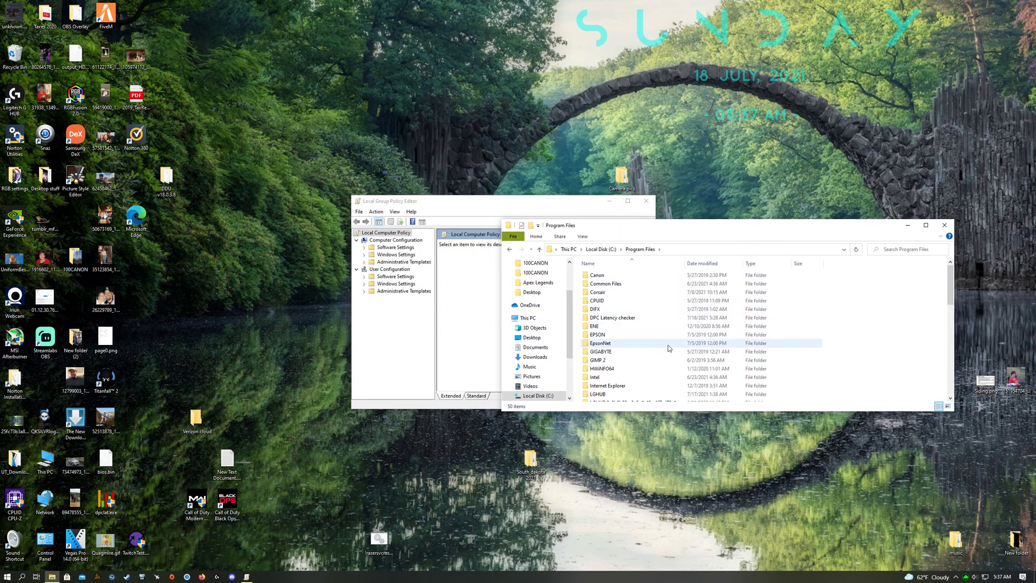
click(613, 317)
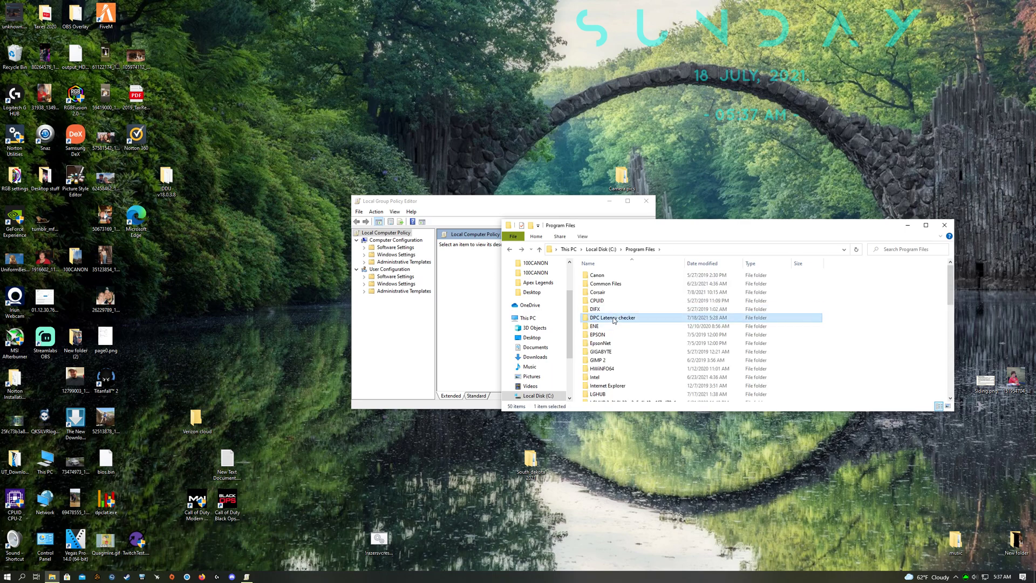
double_click(610, 317)
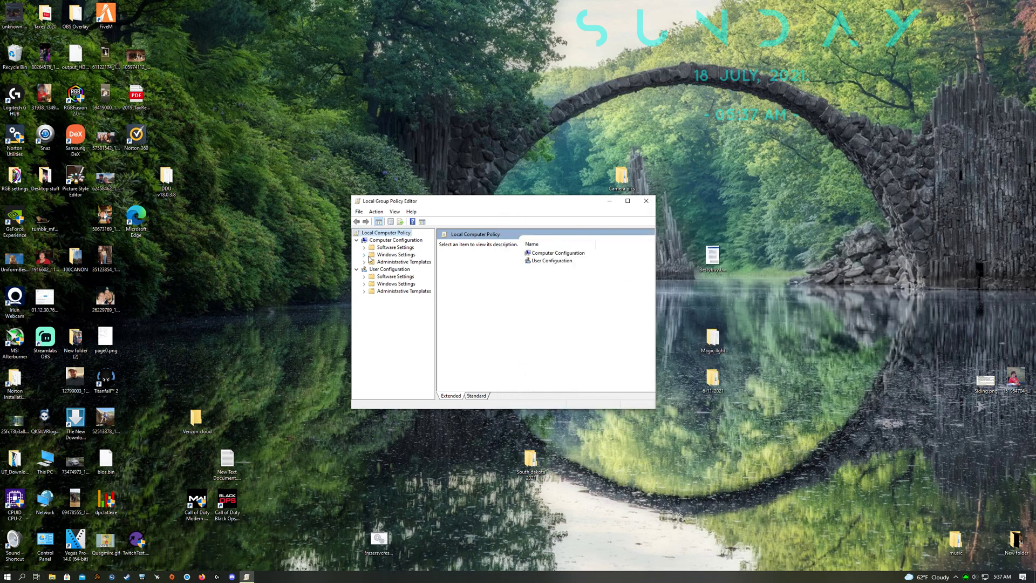
Show Startup Properties under Computer Configuration's Scripts (Startup/Shutdown).
click(395, 254)
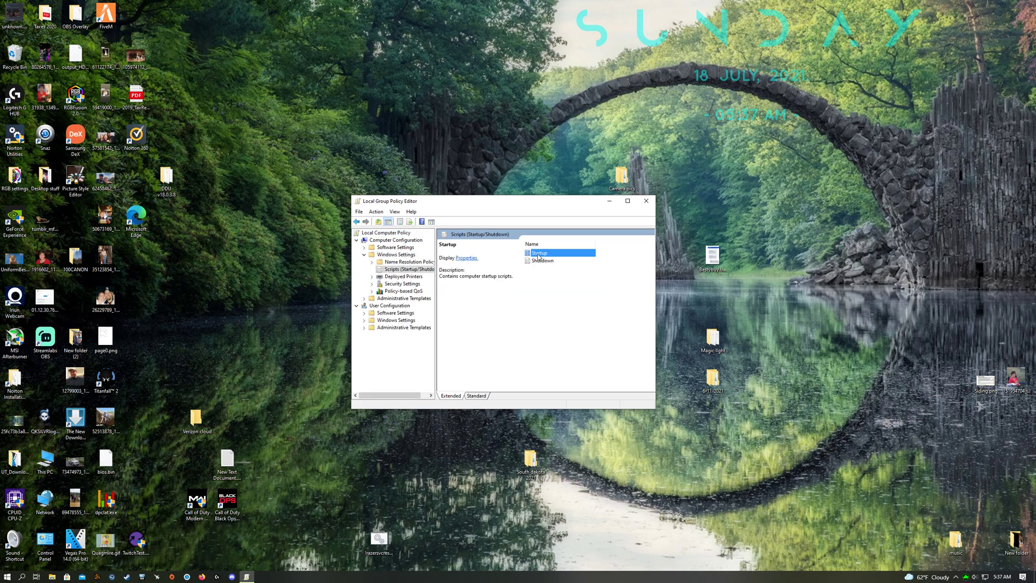
double_click(540, 253)
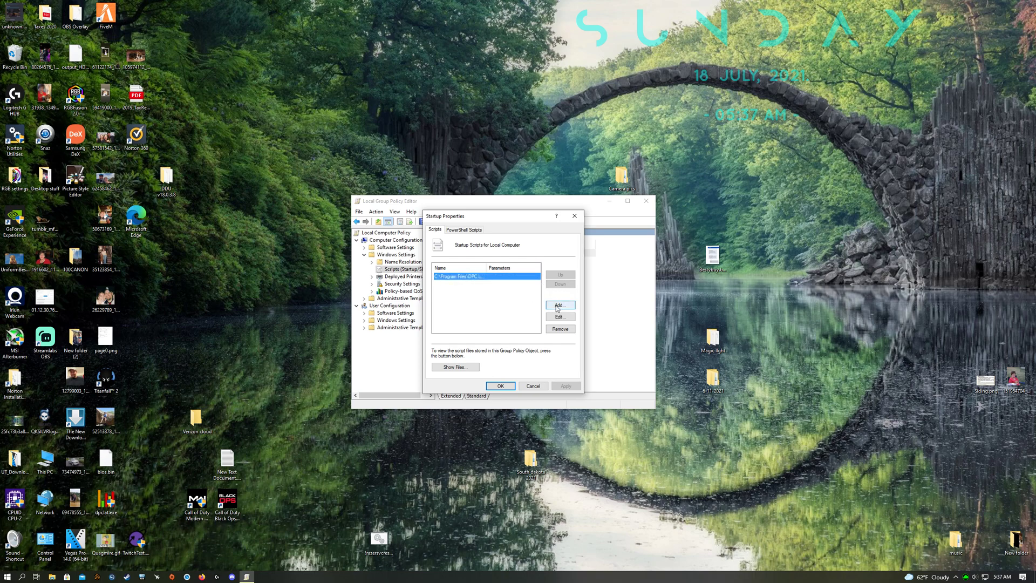
Add dpclat.exe from the DPC Latency checker folder as a startup script.
click(560, 306)
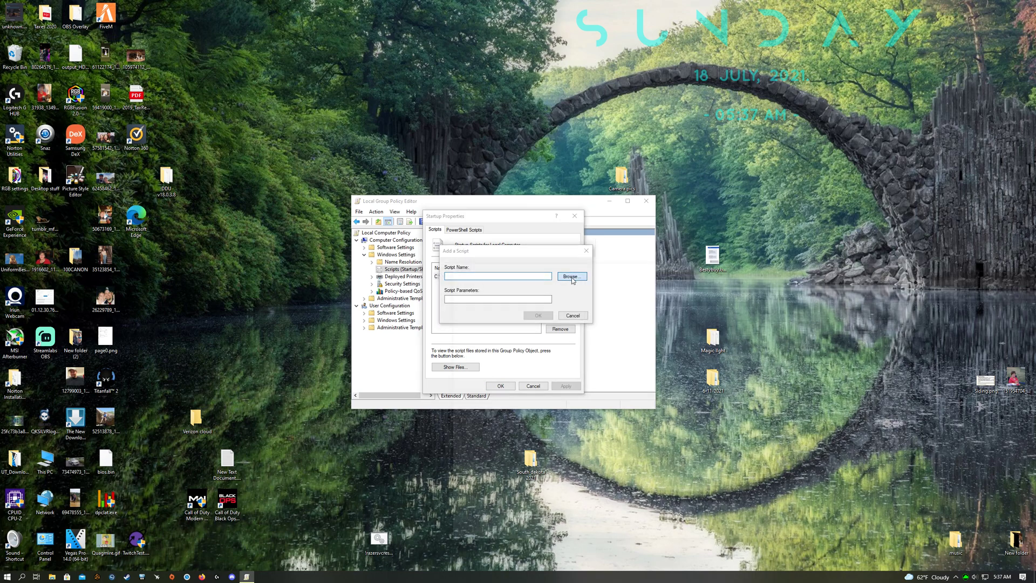
click(572, 276)
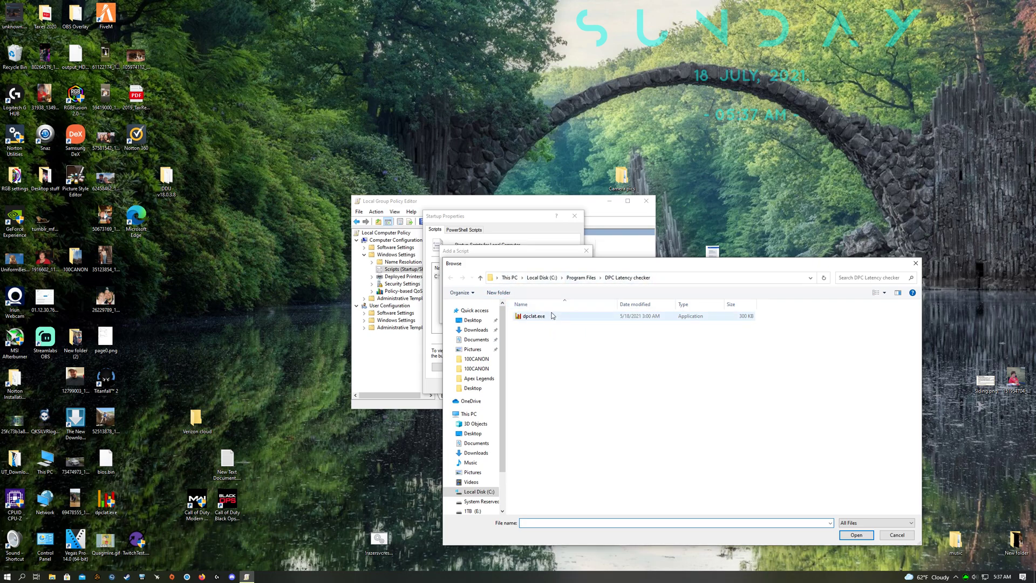
click(856, 534)
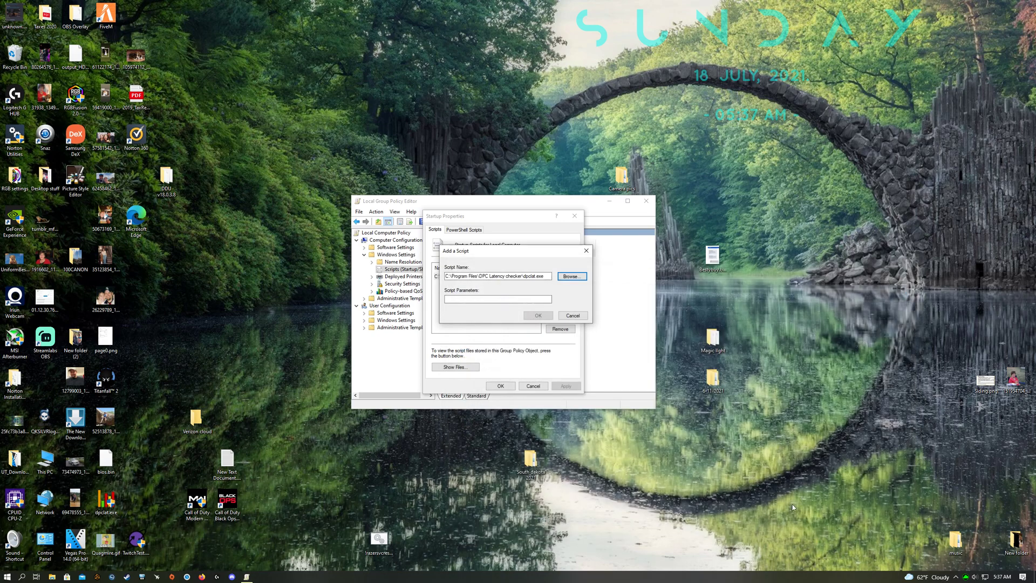
click(537, 315)
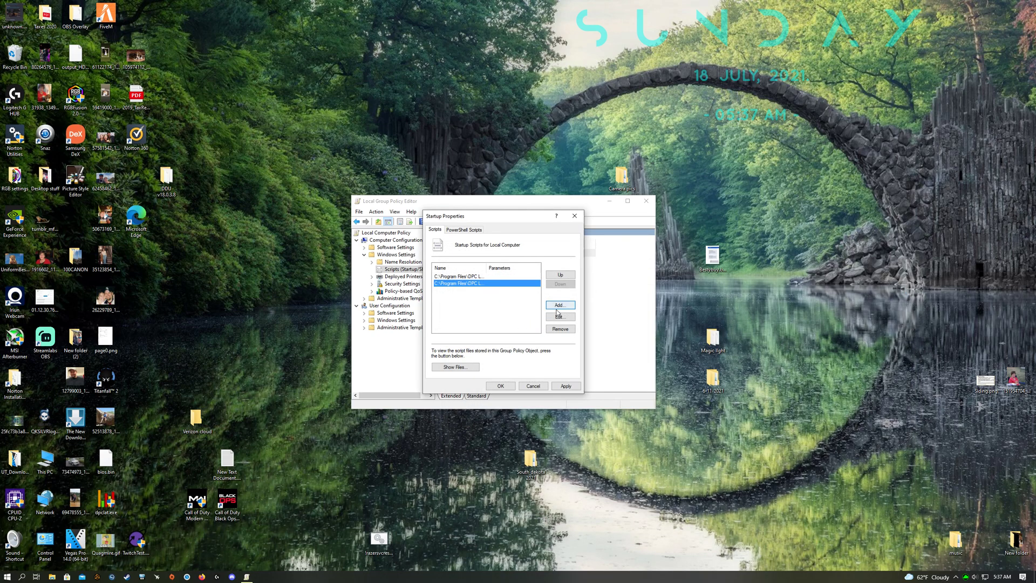
Remove the duplicate script entry, apply the startup list, and close the editor.
click(486, 274)
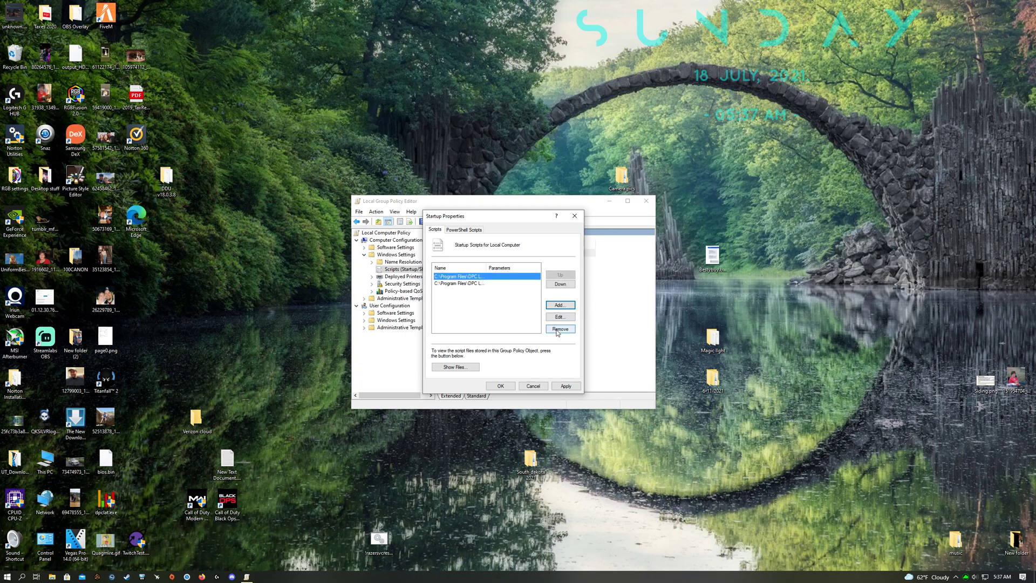
click(560, 328)
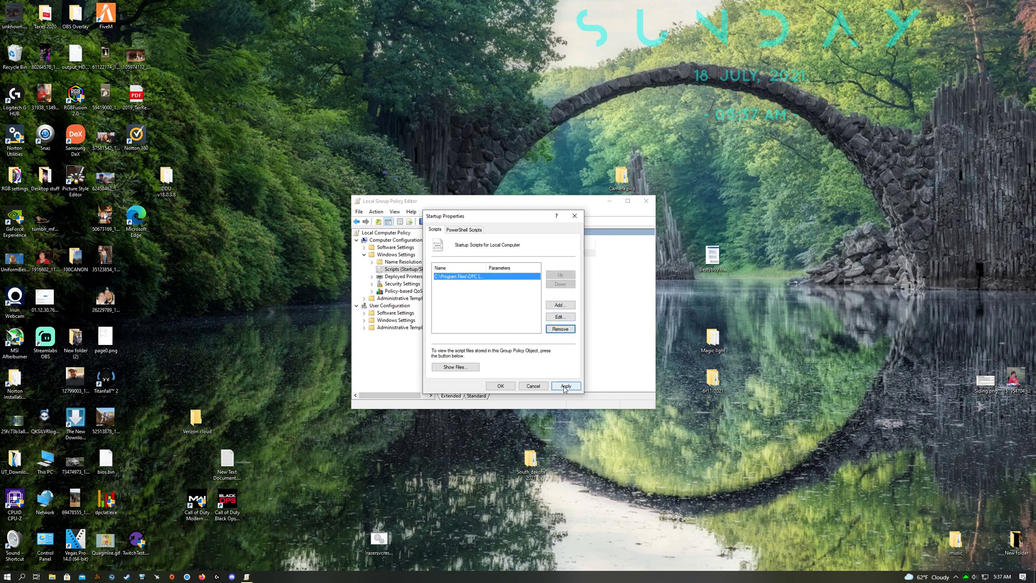
click(501, 385)
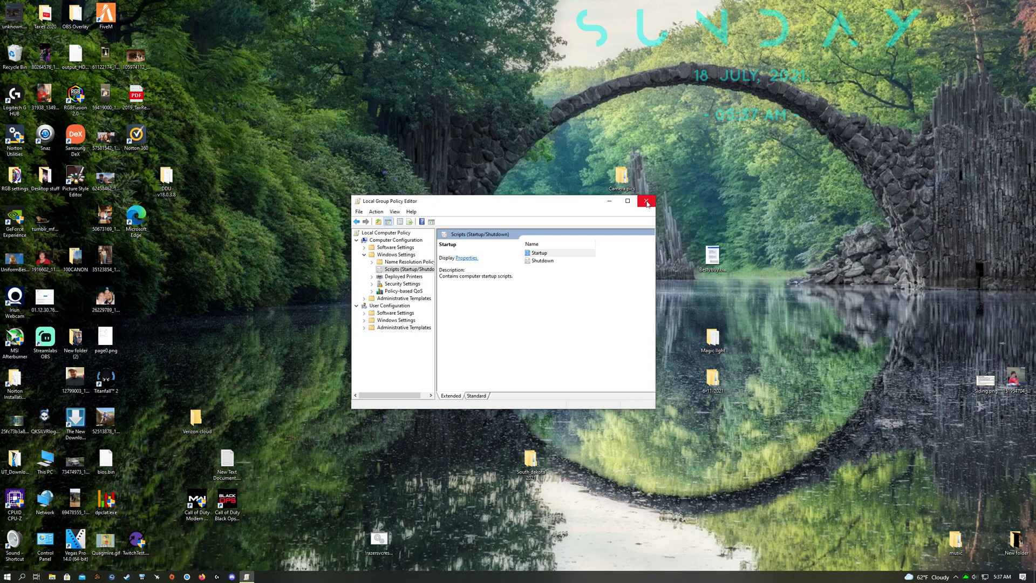
click(645, 200)
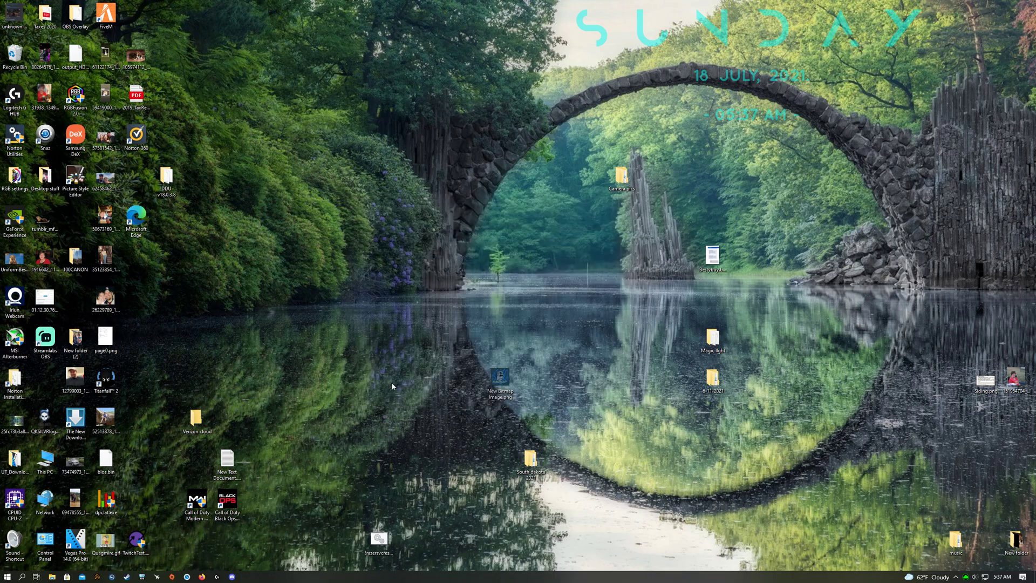
mouse_move(395, 383)
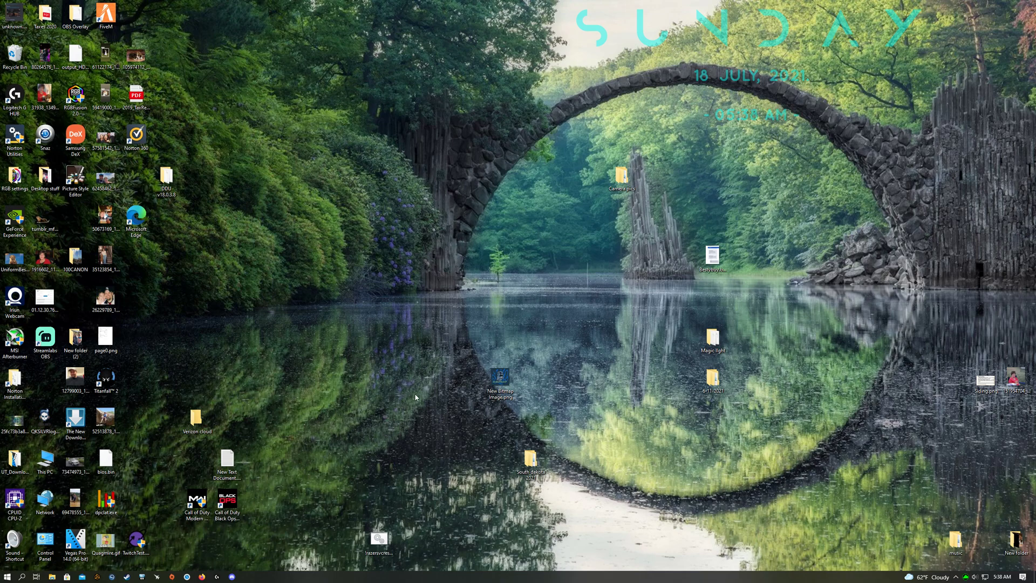
click(959, 576)
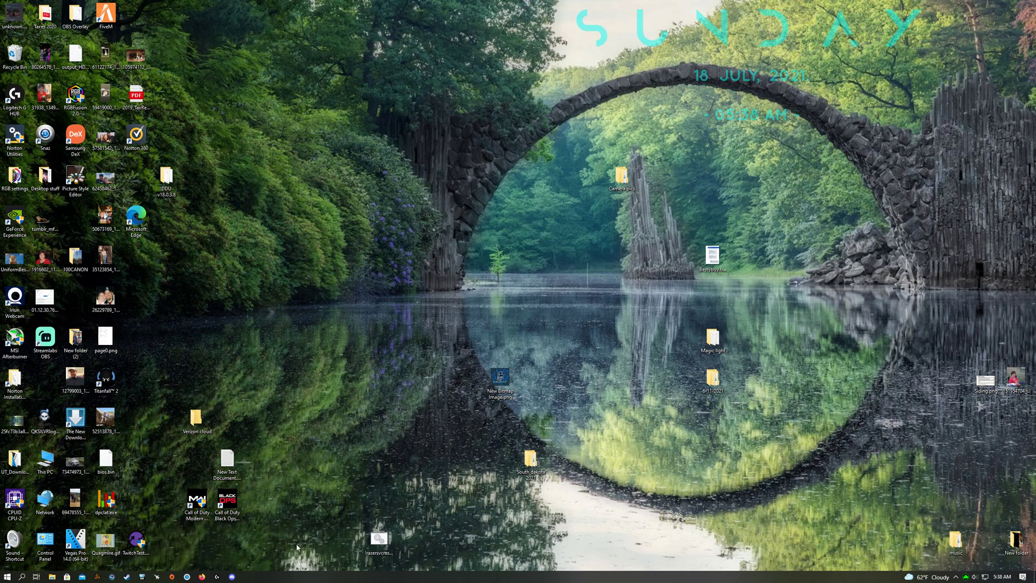
mouse_move(632, 557)
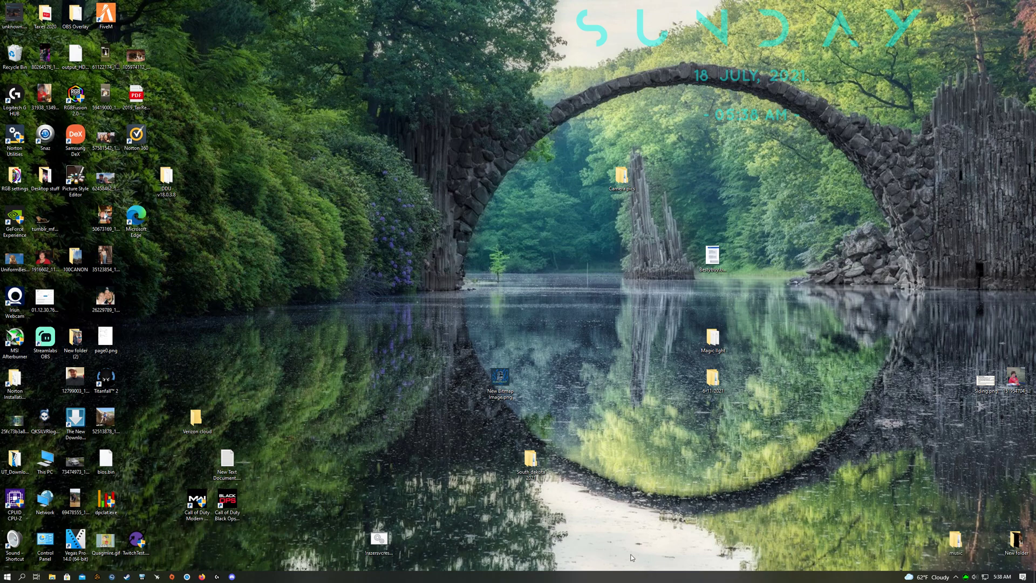
mouse_move(428, 487)
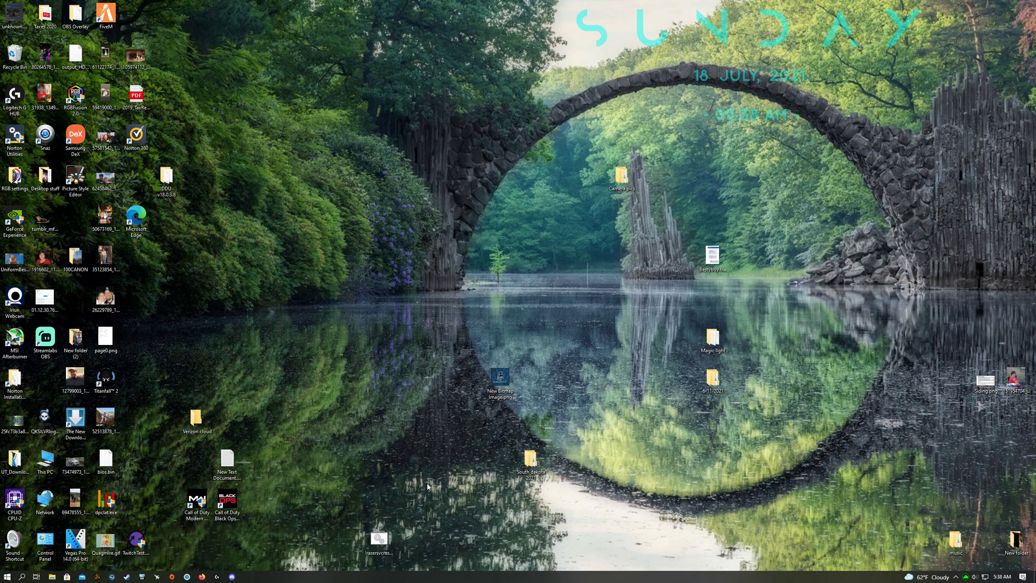